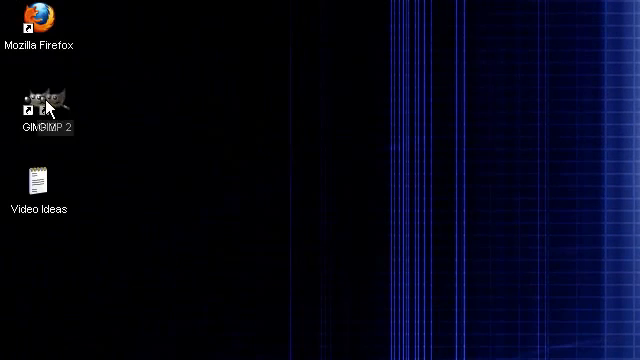
Step: Launch GIMP from its desktop shortcut
click(10, 358)
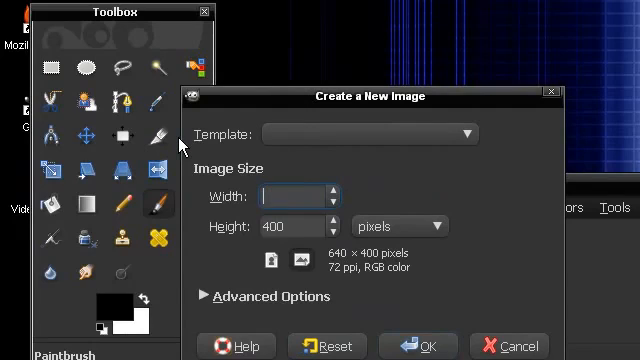
Step: Enter 640 px for the new image size and confirm the 640×640 canvas
text(64)
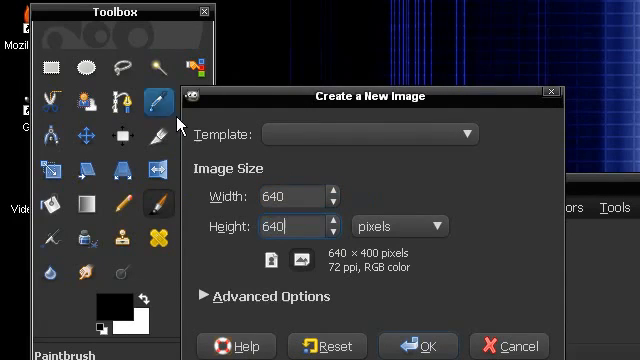
click(418, 345)
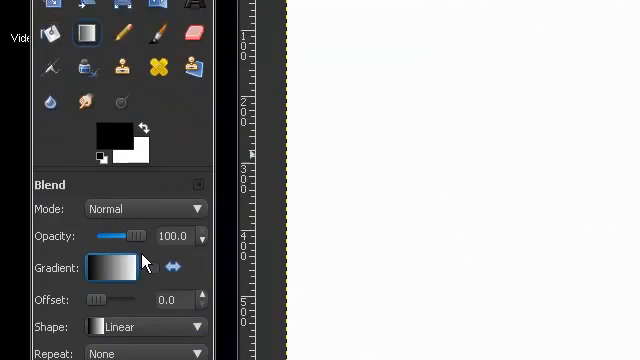
Step: Set the Blend tool to the Blue Green gradient, Conical (sym) shape, then Overlay mode for a second pass
click(116, 267)
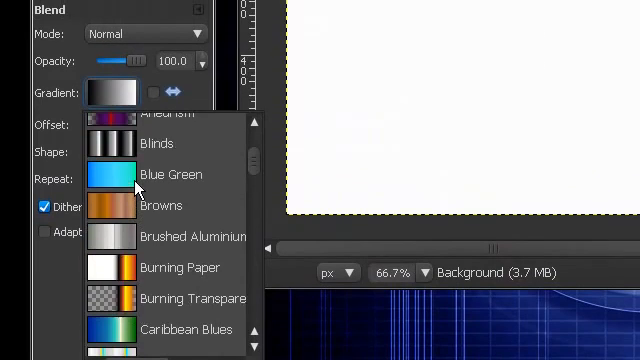
scroll(down, 3)
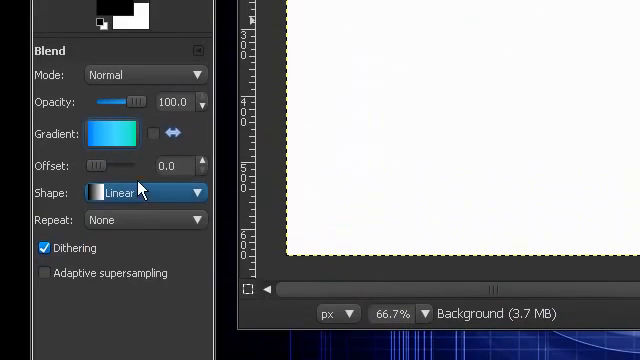
click(145, 192)
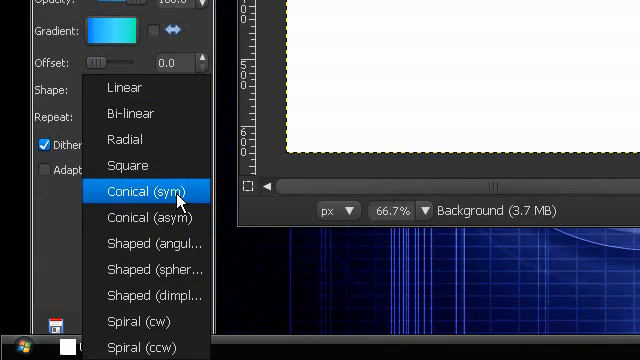
click(147, 190)
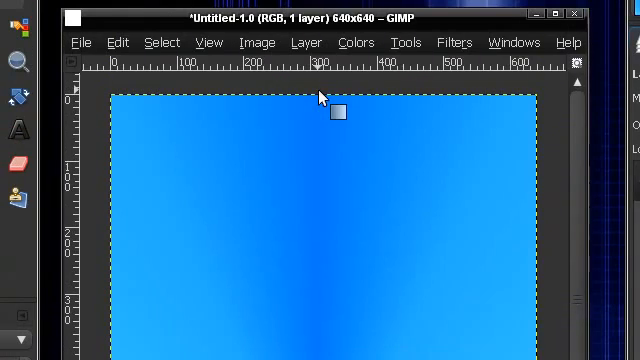
scroll(down, 3)
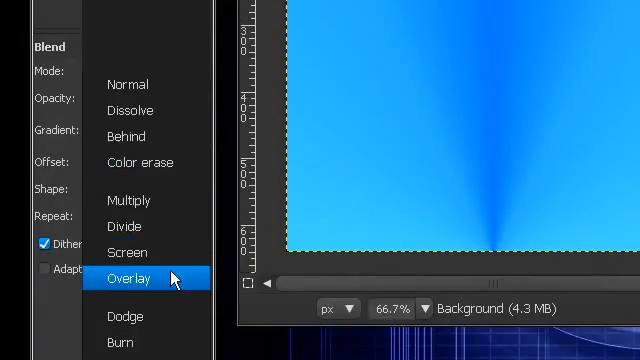
click(129, 278)
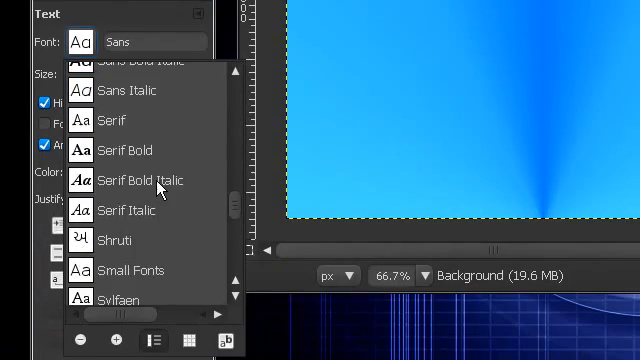
Step: Add a Tahoma Bold text layer reading 'Curved Highlight' at size 74 and close the editor
scroll(down, 3)
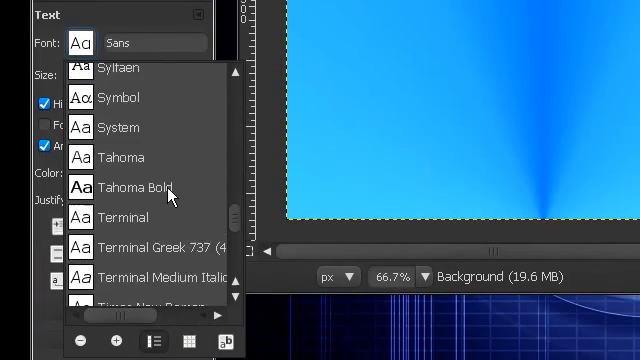
click(134, 187)
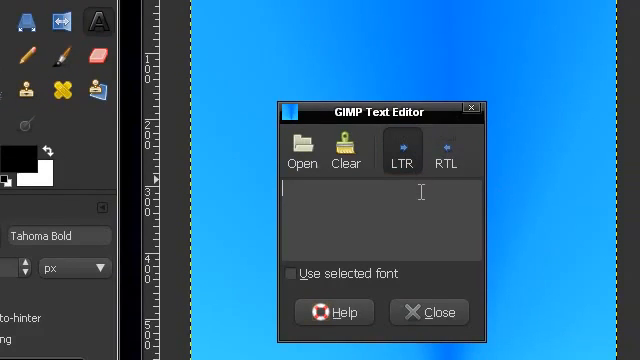
text(Curved)
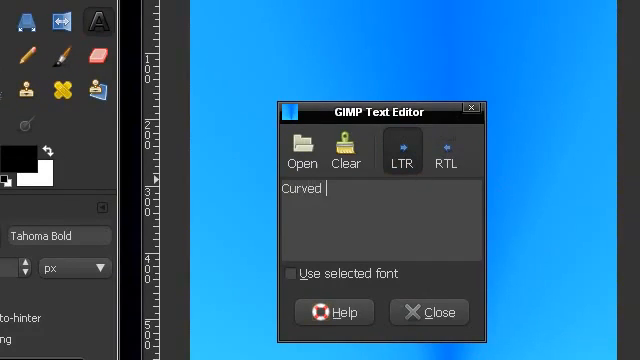
text(T)
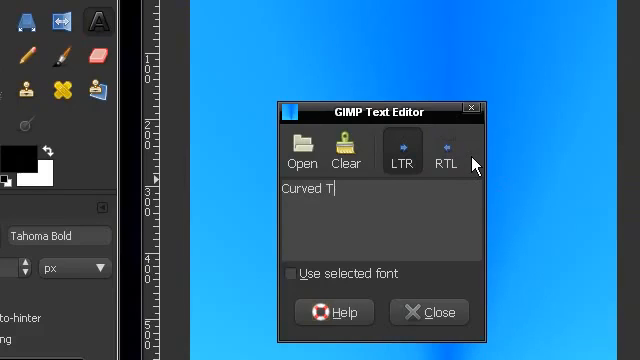
text(Highlight)
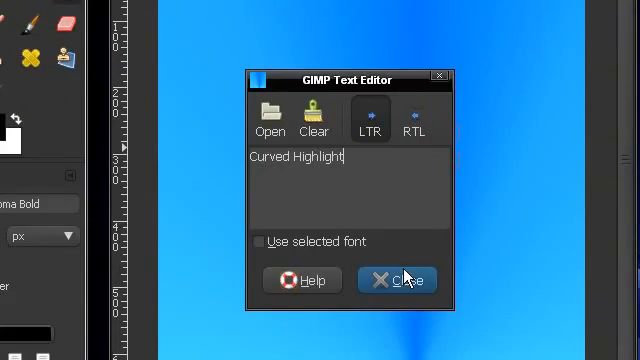
click(397, 279)
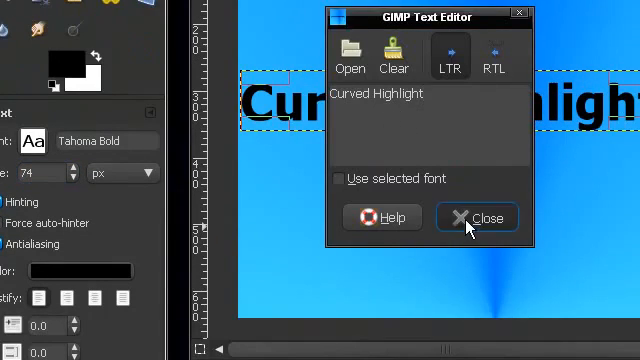
click(477, 217)
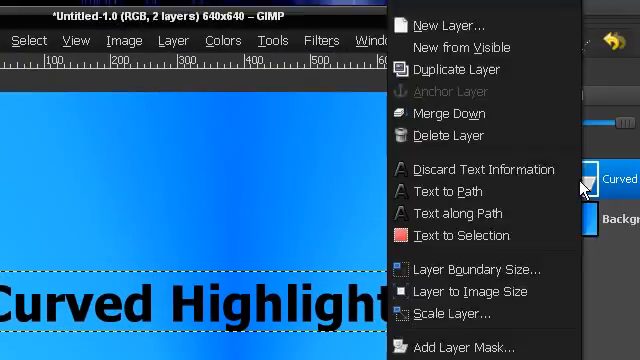
Step: Turn the text letters into a selection and fill them with a dark blue gradient
click(464, 235)
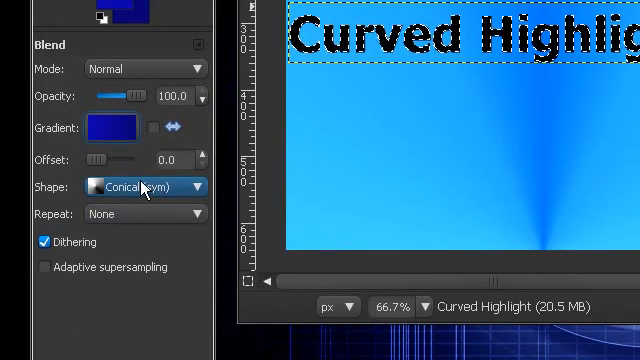
click(145, 187)
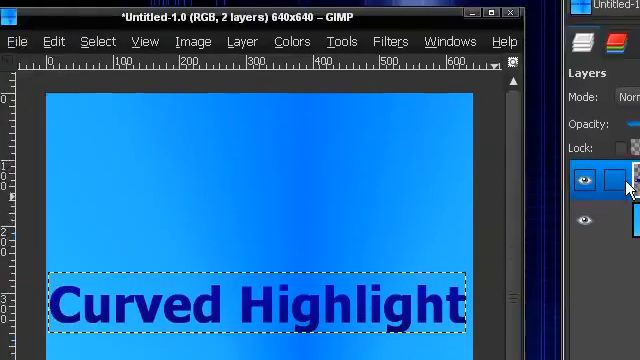
Step: With the text layer active, grow the letter selection outward and confirm
click(96, 41)
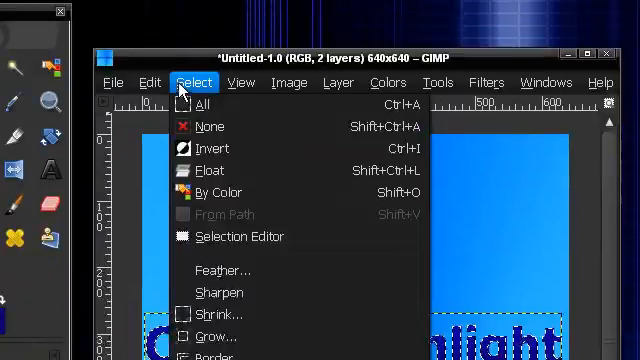
click(211, 335)
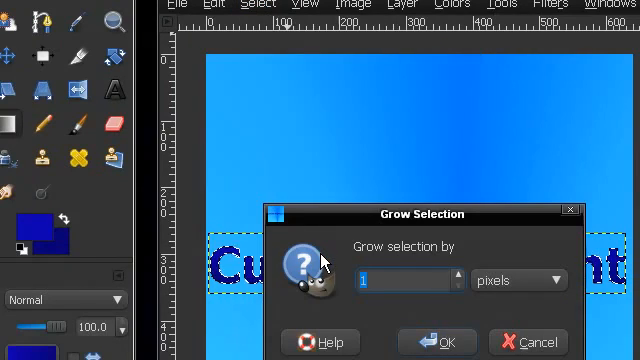
mouse_move(306, 243)
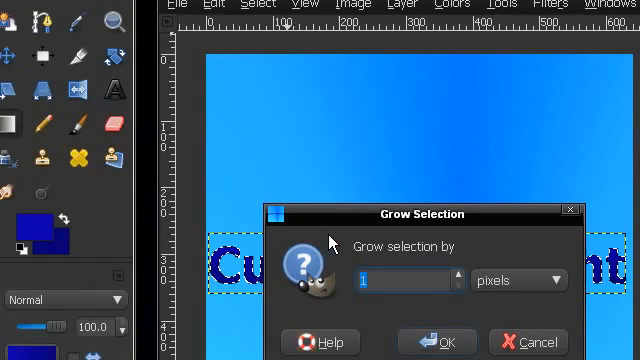
click(437, 342)
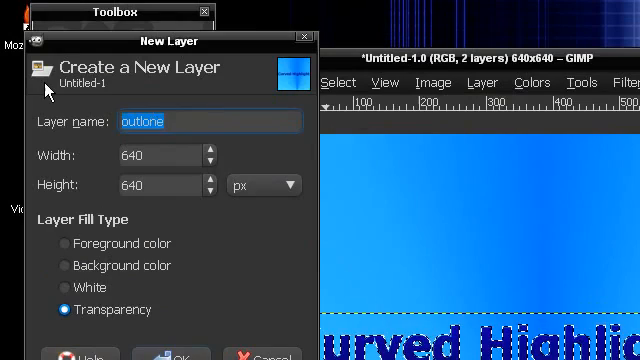
Step: Create the transparent outline layer, fill the grown selection and Gaussian-blur it into a shadow
click(180, 354)
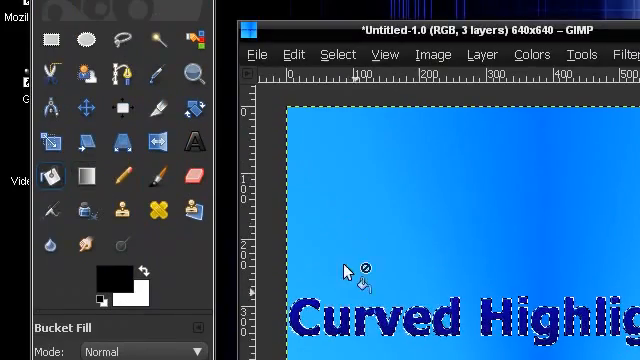
click(338, 54)
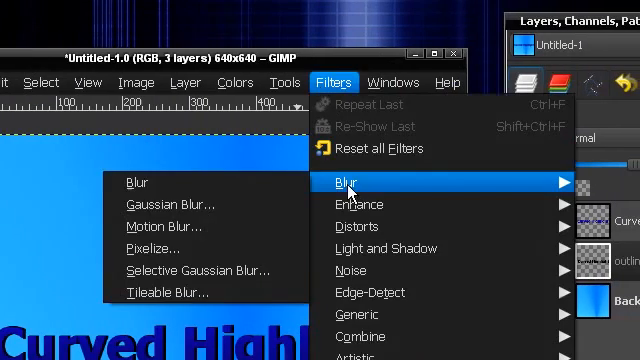
click(170, 204)
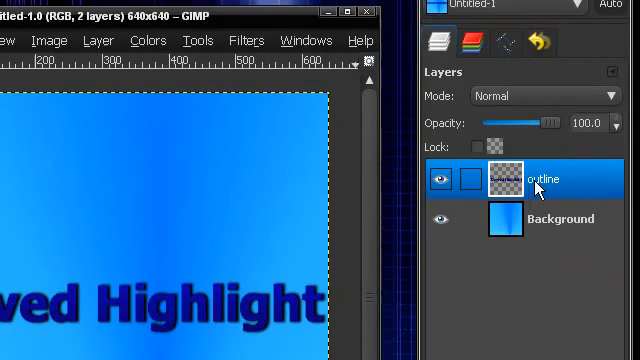
Step: Bring up the layer options on the outline layer to add the highlight layer
right_click(538, 178)
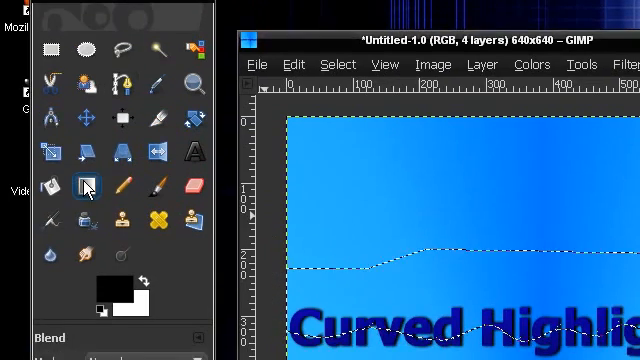
Step: Drag a white gradient across the wavy highlight selection with the Blend tool
click(103, 287)
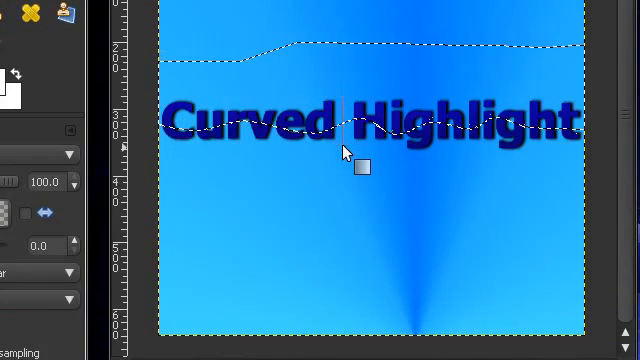
click(315, 82)
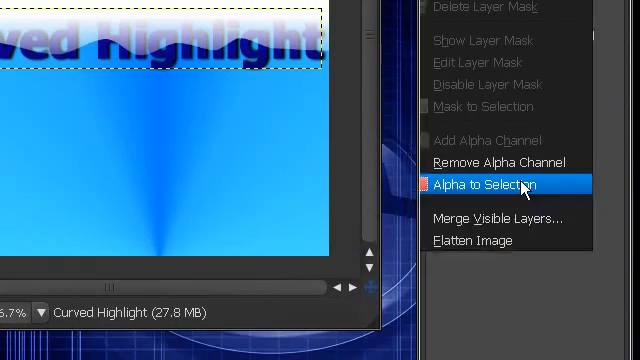
Step: Select the text's alpha, invert it and clear the highlight outside the letters
click(489, 184)
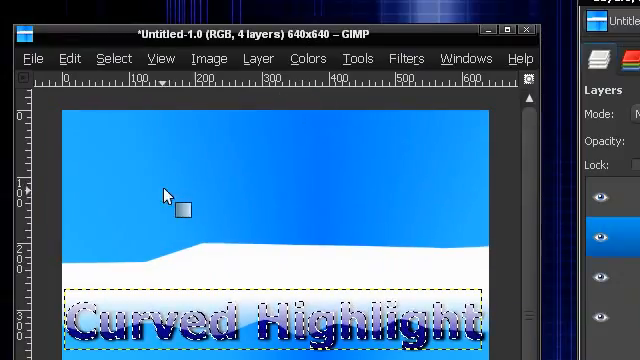
click(330, 82)
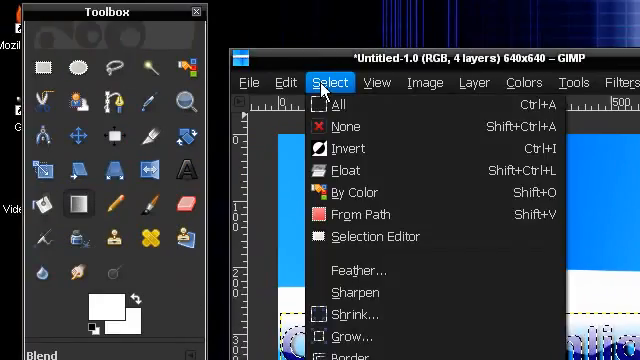
click(354, 313)
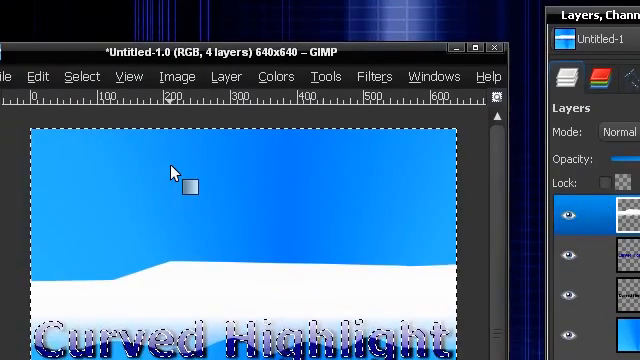
click(273, 82)
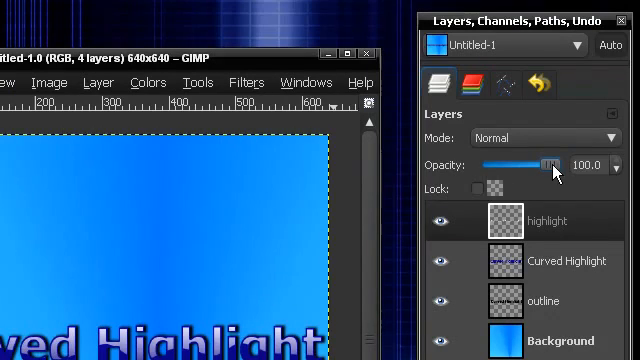
Step: Lower the highlight layer's opacity to about 63–66 to soften the white sheen
drag(556, 164, 520, 164)
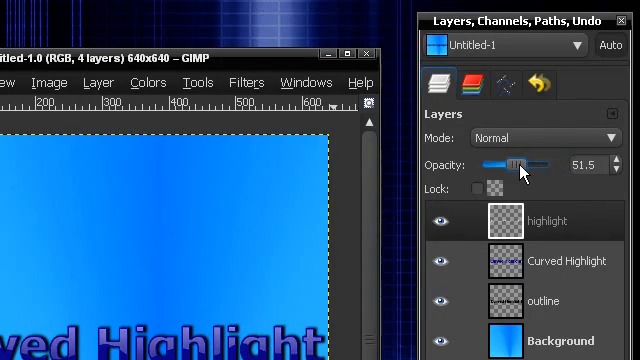
drag(520, 165, 530, 165)
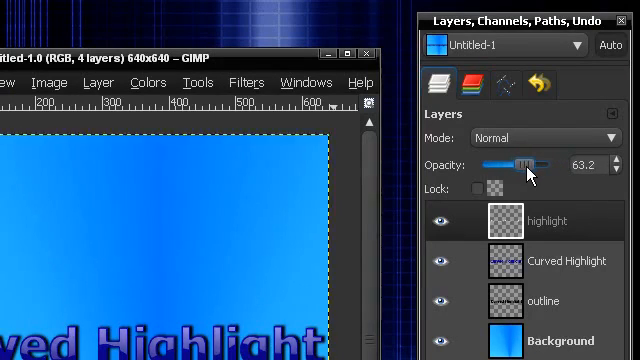
drag(522, 163, 527, 163)
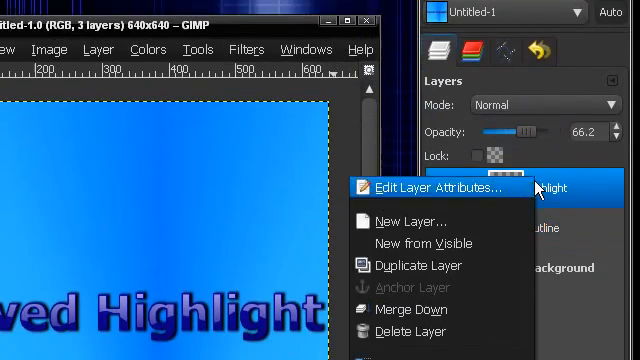
Step: Duplicate the text layer as 'outline copy' and bucket-fill its letters with solid black
click(415, 332)
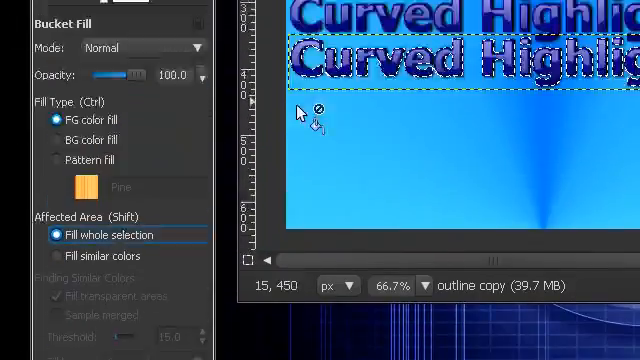
click(326, 82)
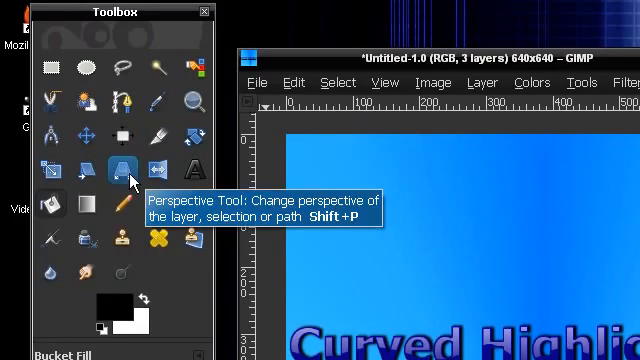
Step: Perspective-transform the black copy into a squashed, flipped strip beneath the text
click(112, 163)
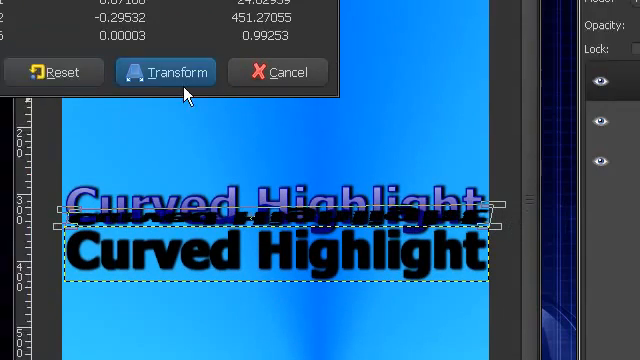
click(177, 72)
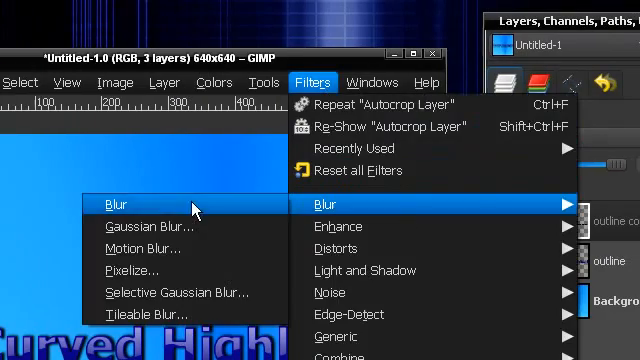
Step: Apply a Gaussian blur of about 15 px to the flattened black copy
click(148, 225)
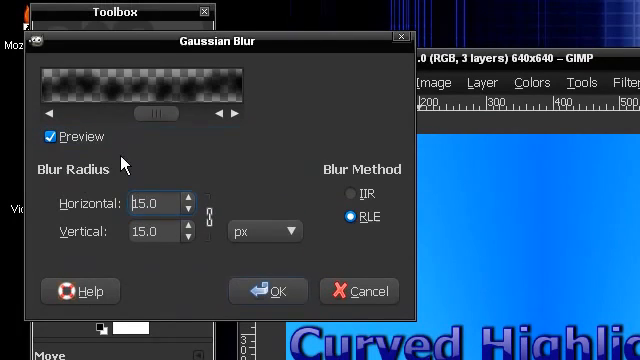
click(269, 291)
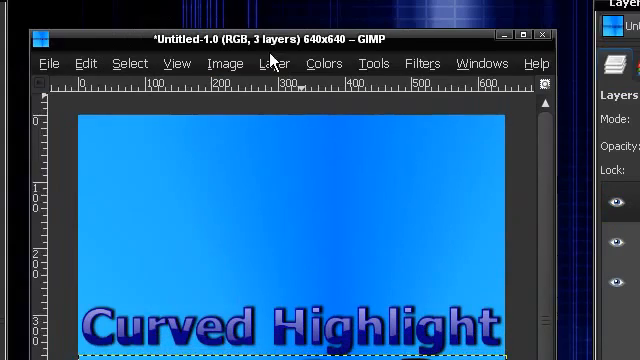
Step: Apply a second, lighter Gaussian blur of 8 px to the reflection and select the outline copy layer
click(274, 63)
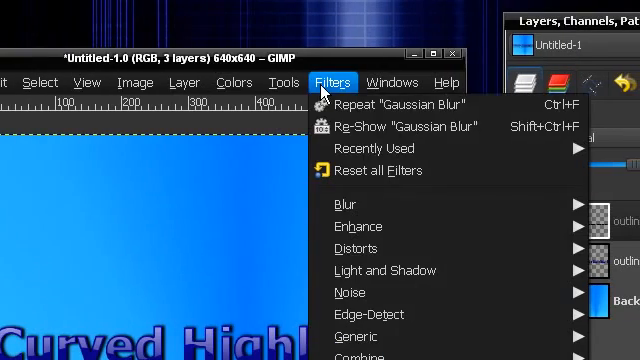
click(347, 204)
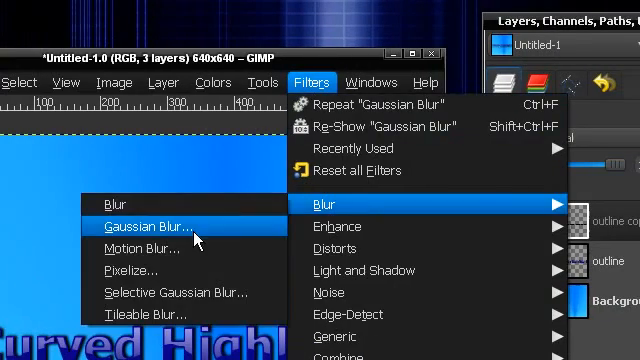
click(150, 217)
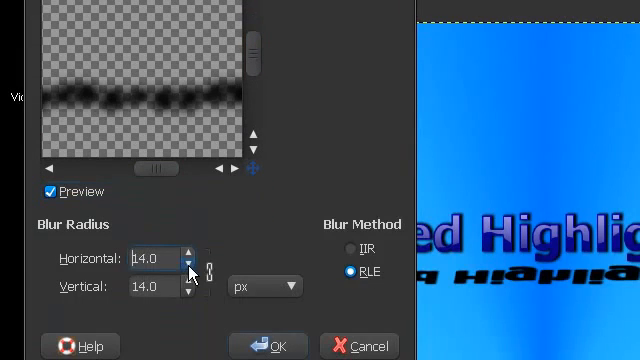
click(192, 264)
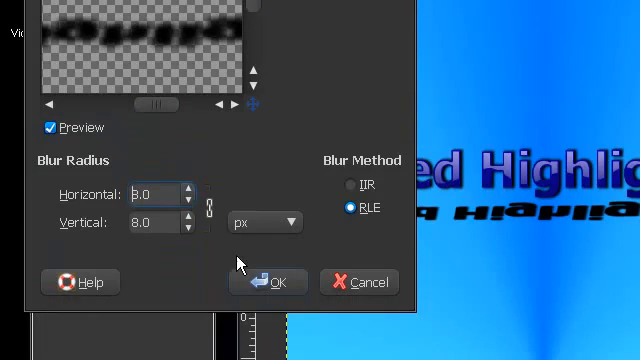
click(268, 281)
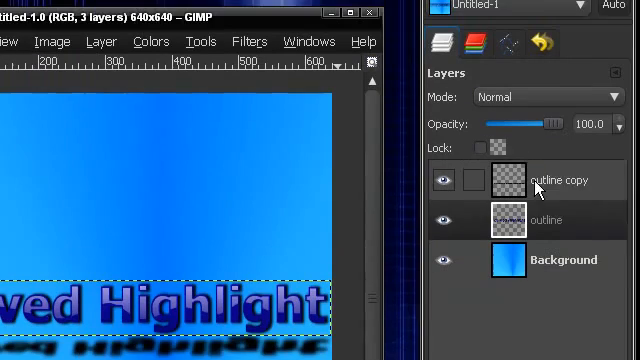
click(563, 180)
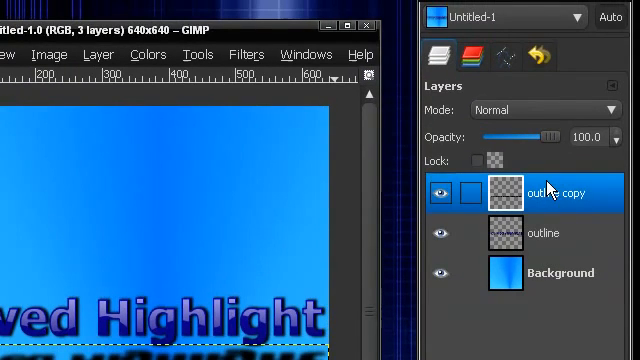